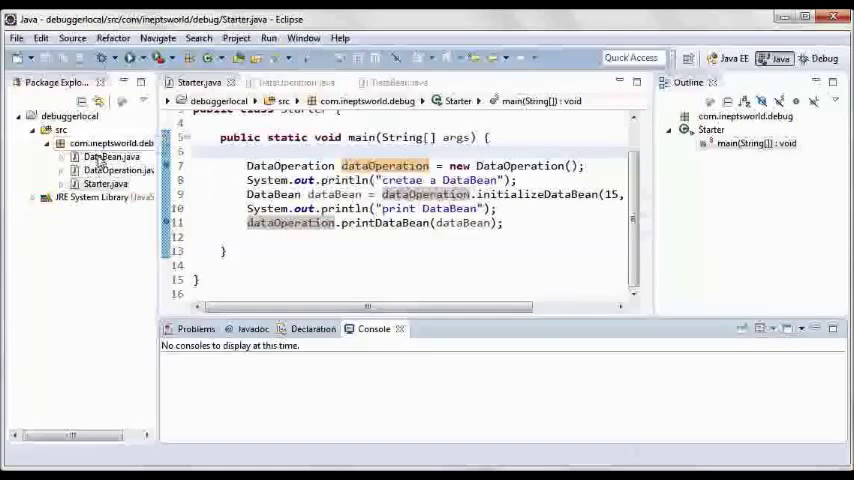
Review the DataBean.java and DataOperation.java sources, then return to Starter.java's main method
{"action": "double_click", "coordinate": [111, 156]}
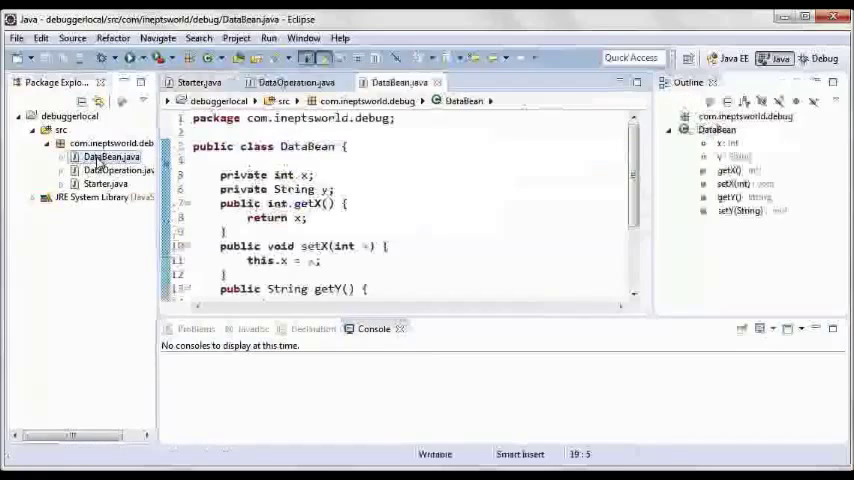
{"action": "left_click", "coordinate": [290, 82]}
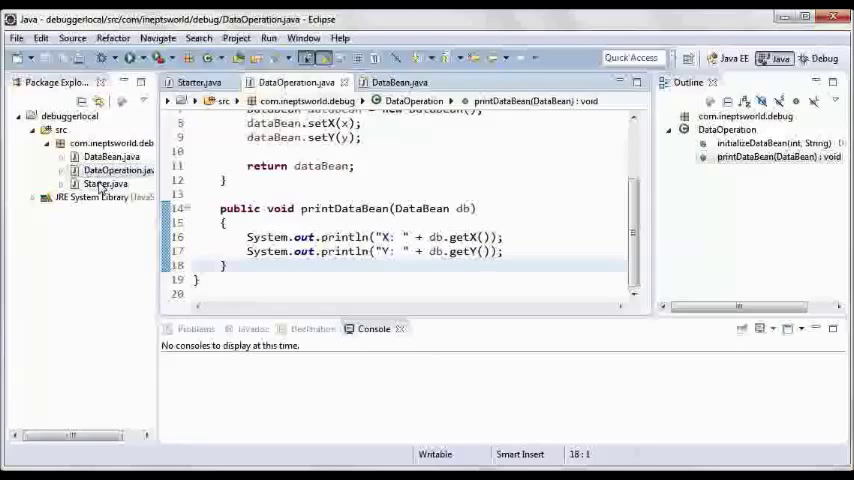
{"action": "left_click", "coordinate": [200, 82]}
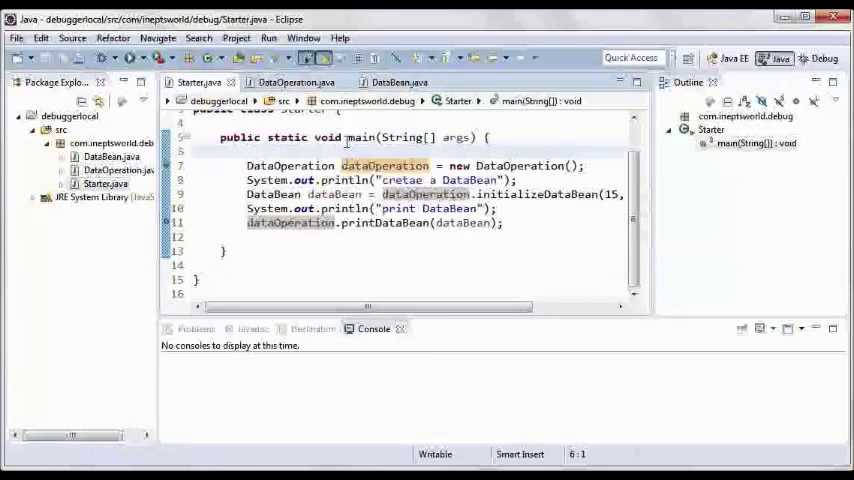
{"action": "mouse_move", "coordinate": [167, 165]}
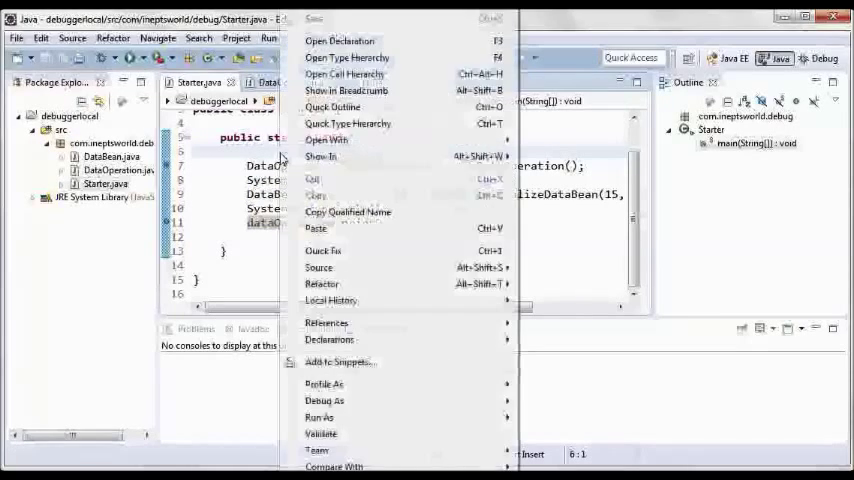
{"action": "mouse_move", "coordinate": [324, 400]}
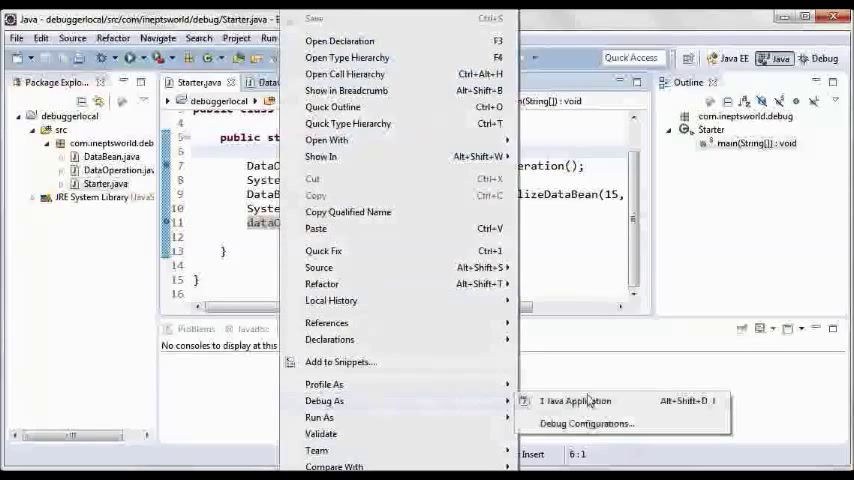
Debug Starter as a Java Application and accept the switch to the Debug perspective
{"action": "left_click", "coordinate": [575, 401]}
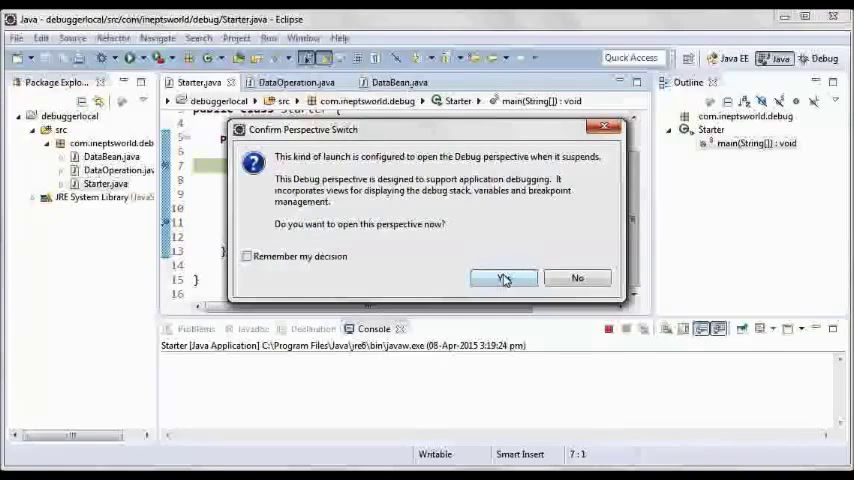
{"action": "left_click", "coordinate": [504, 277]}
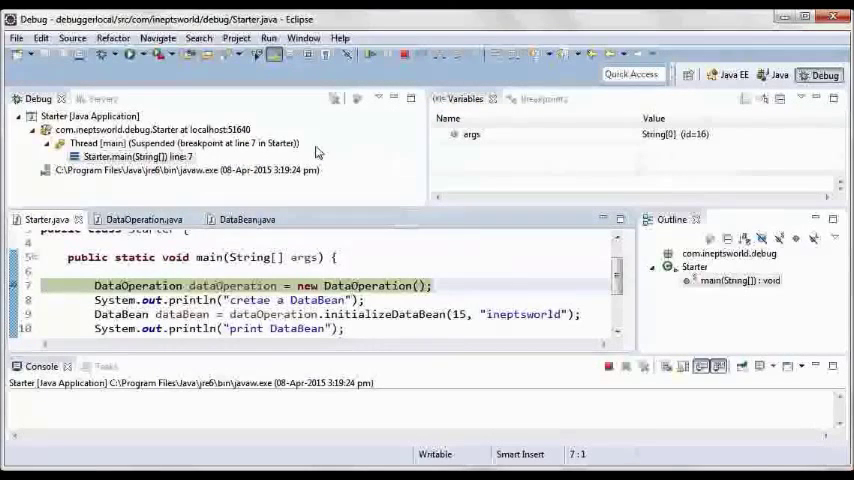
{"action": "mouse_move", "coordinate": [340, 148]}
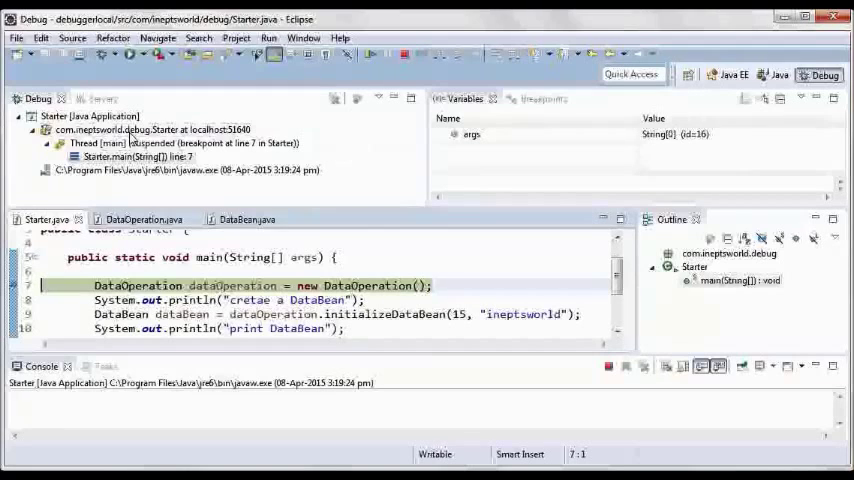
{"action": "left_click", "coordinate": [132, 157]}
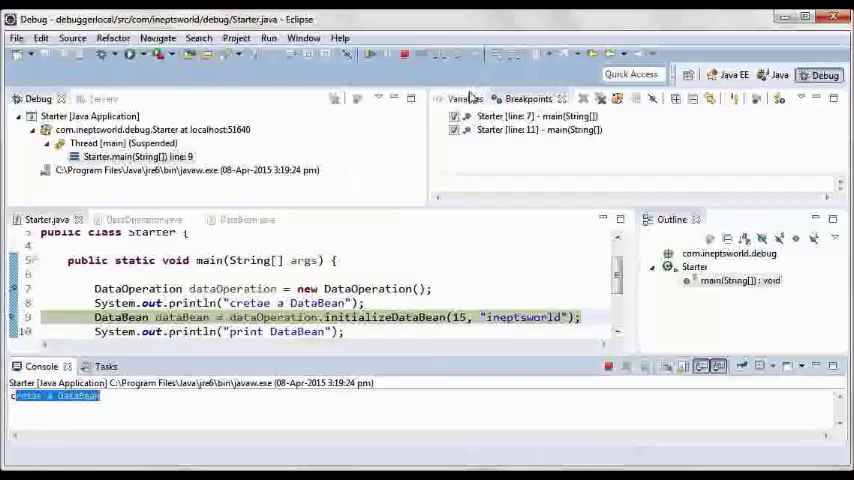
Show the Variables view listing dataOperation (DataOperation id=19) at line 9
{"action": "left_click", "coordinate": [463, 98]}
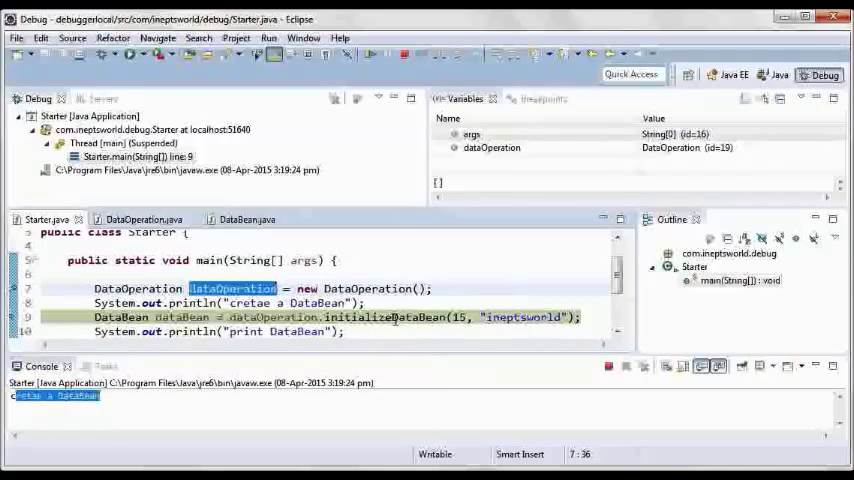
Step into initializeDataBean to line 11 and expand dataBean showing x=15, y='ineptsworld'
{"action": "left_click", "coordinate": [469, 274]}
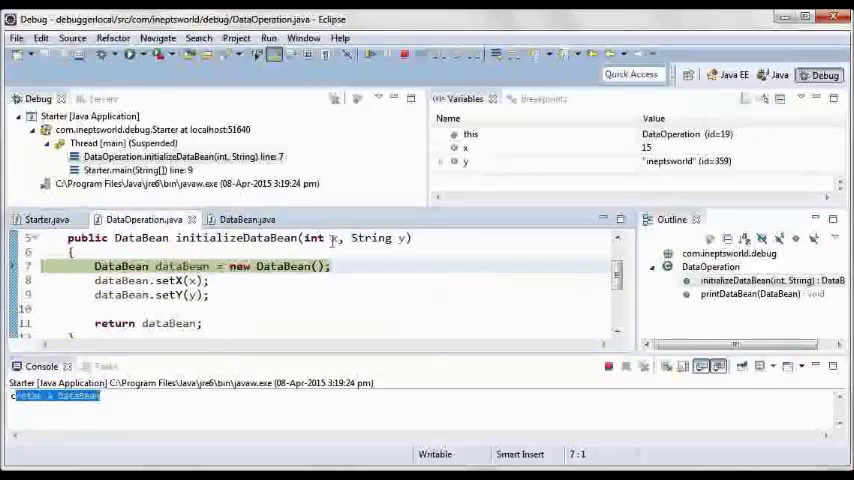
{"action": "mouse_move", "coordinate": [337, 238]}
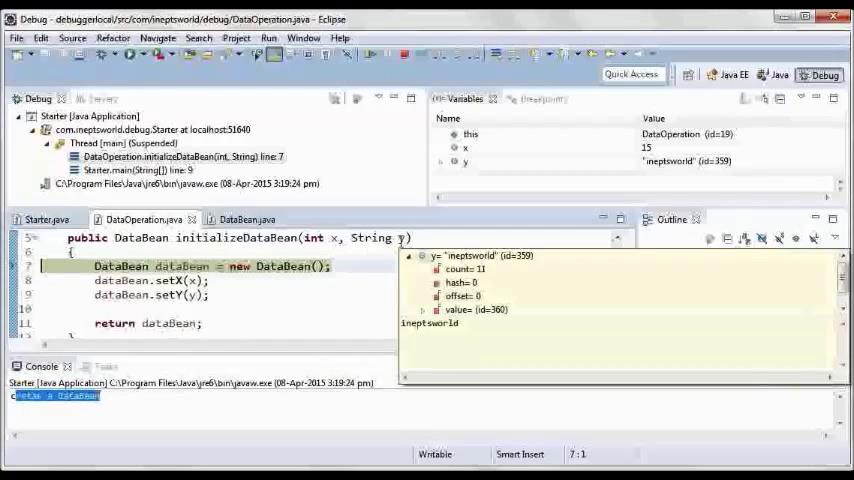
{"action": "left_click", "coordinate": [348, 278]}
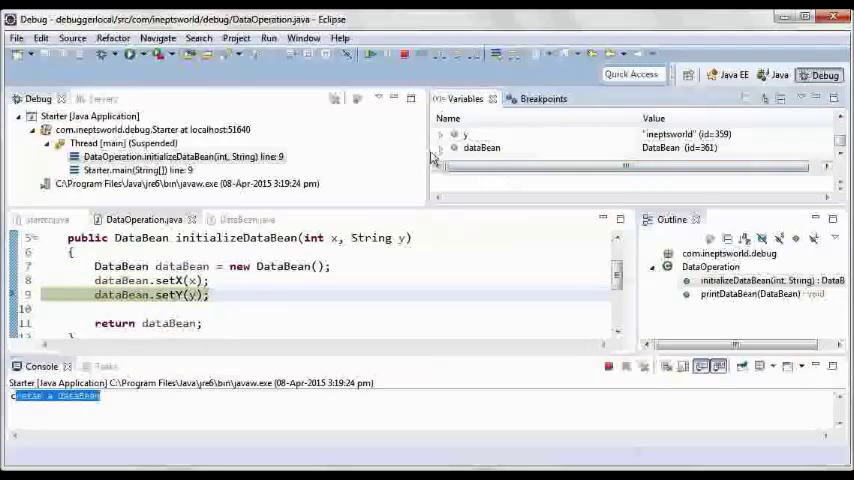
{"action": "left_click", "coordinate": [440, 134]}
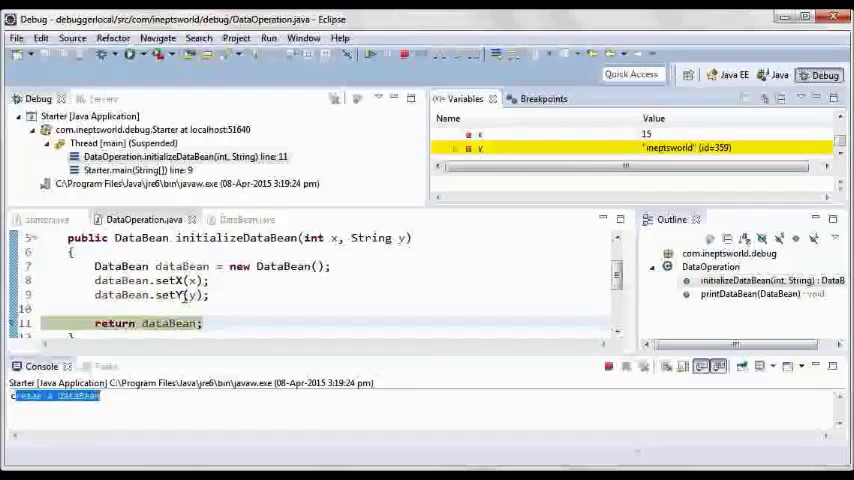
{"action": "left_click", "coordinate": [668, 148]}
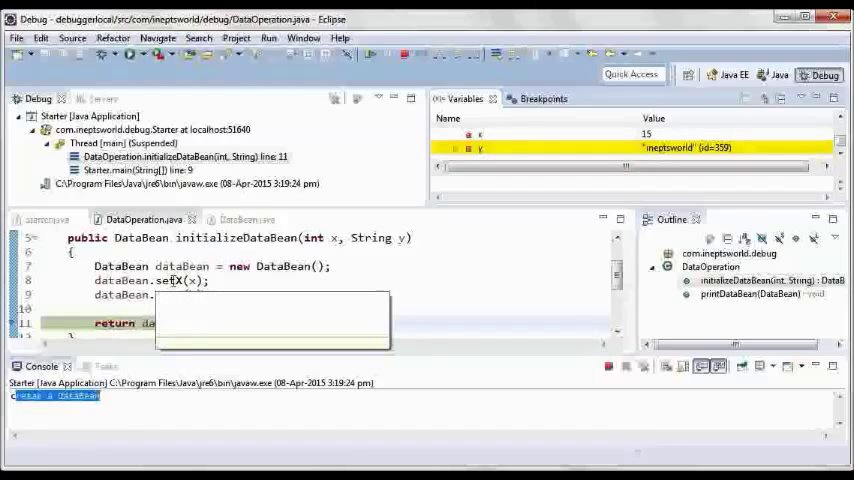
{"action": "mouse_move", "coordinate": [177, 281]}
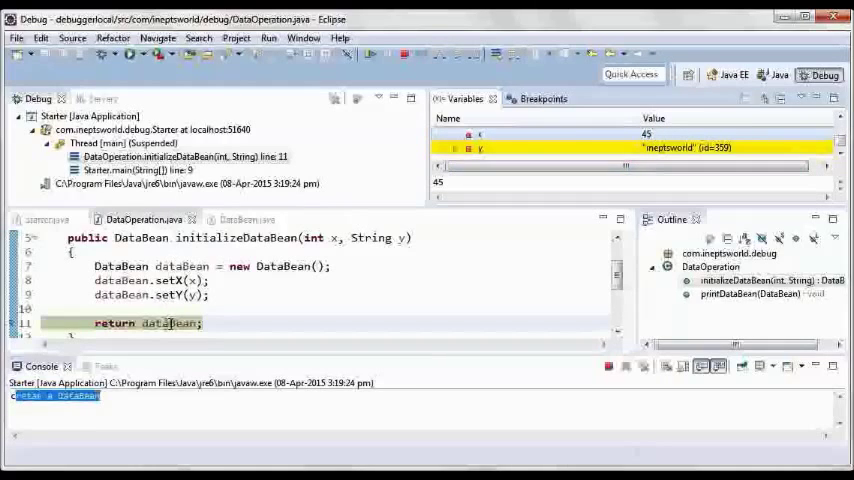
{"action": "mouse_move", "coordinate": [155, 323]}
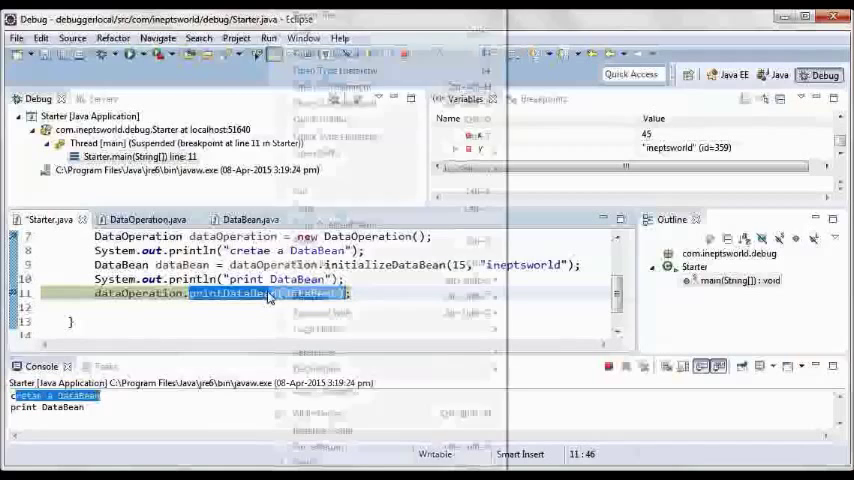
Inspect the printDataBean call at line 11 and select the whole statement for evaluation
{"action": "right_click", "coordinate": [265, 293]}
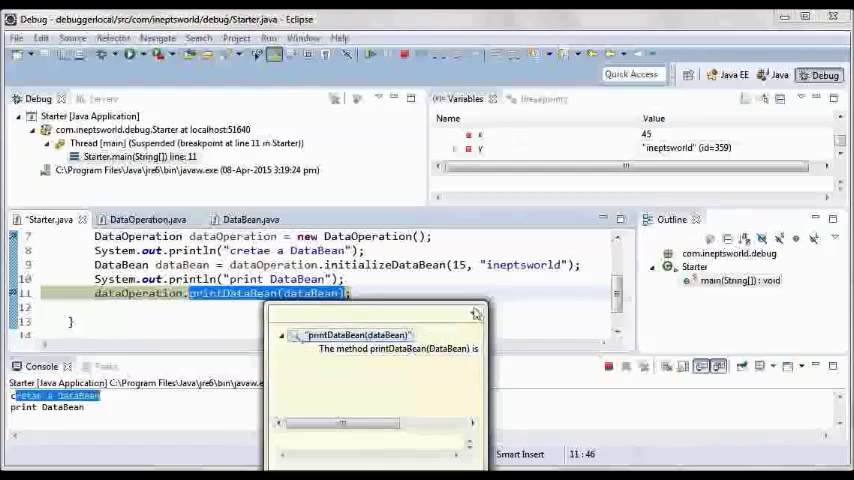
{"action": "left_click", "coordinate": [355, 293]}
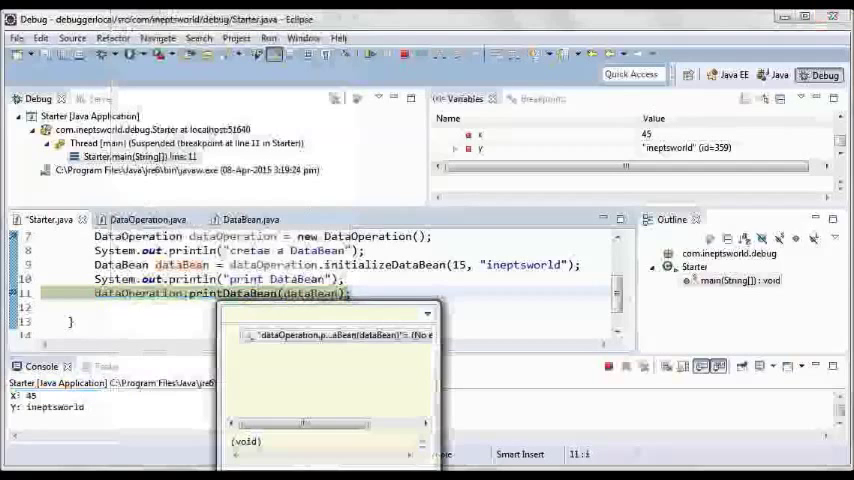
{"action": "left_click_drag", "start_coordinate": [300, 423], "coordinate": [355, 423]}
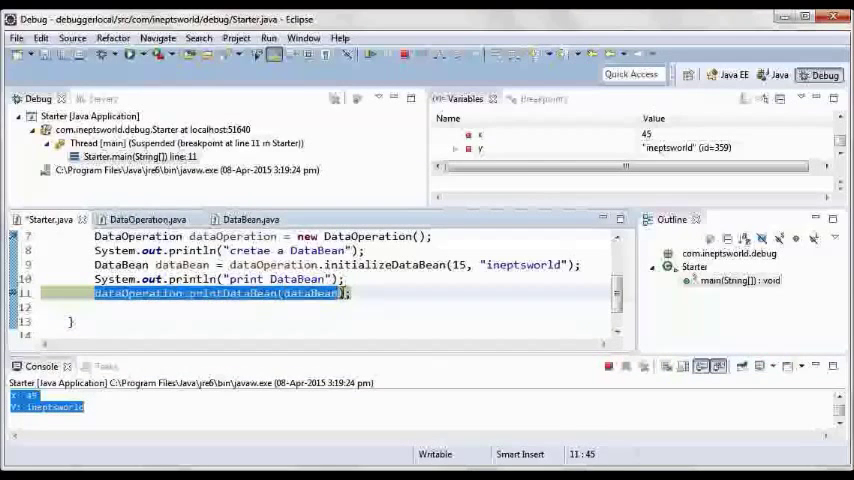
{"action": "mouse_move", "coordinate": [344, 292]}
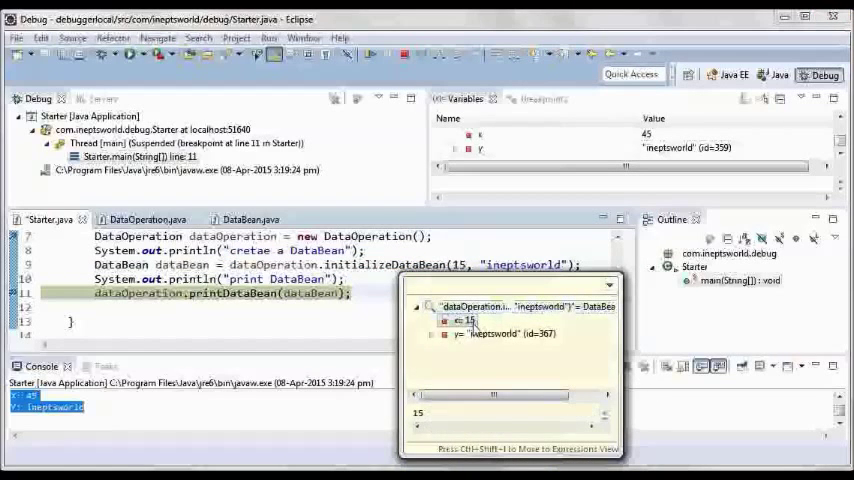
Expand the x field of the DataBean returned by initializeDataBean(15, 'ineptsworld')
{"action": "left_click", "coordinate": [490, 334]}
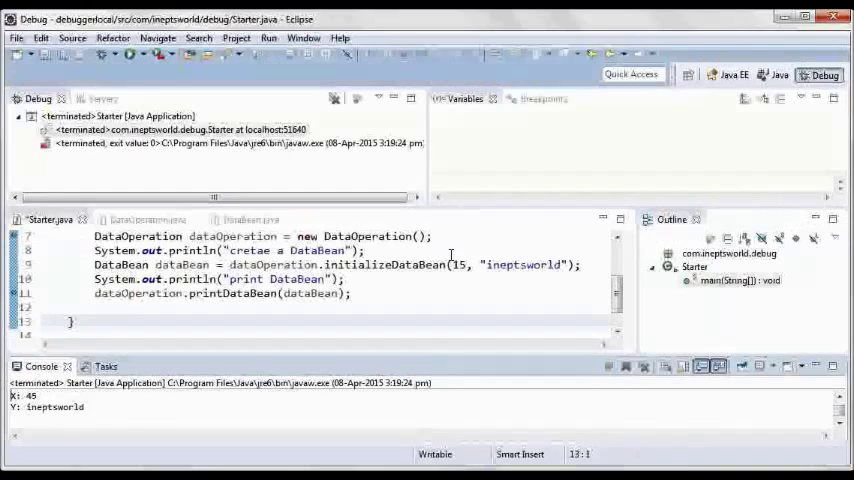
Select the terminated Starter launch (exit value 0) in the Debug view
{"action": "left_click", "coordinate": [175, 129]}
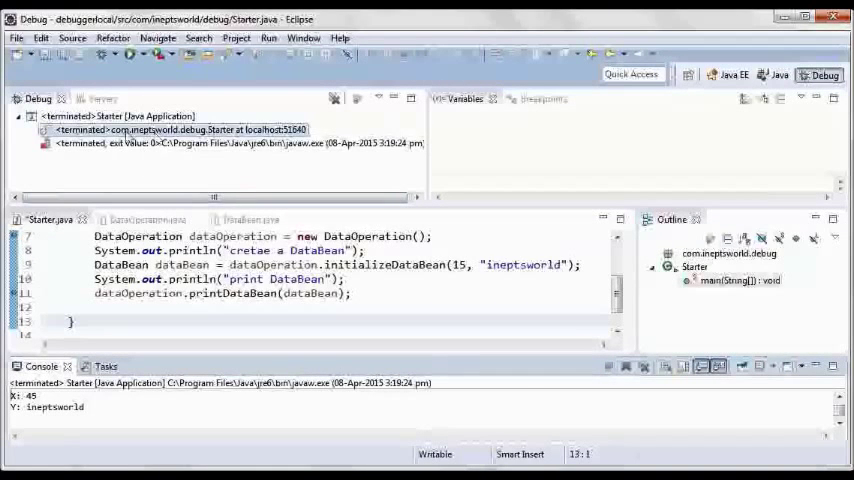